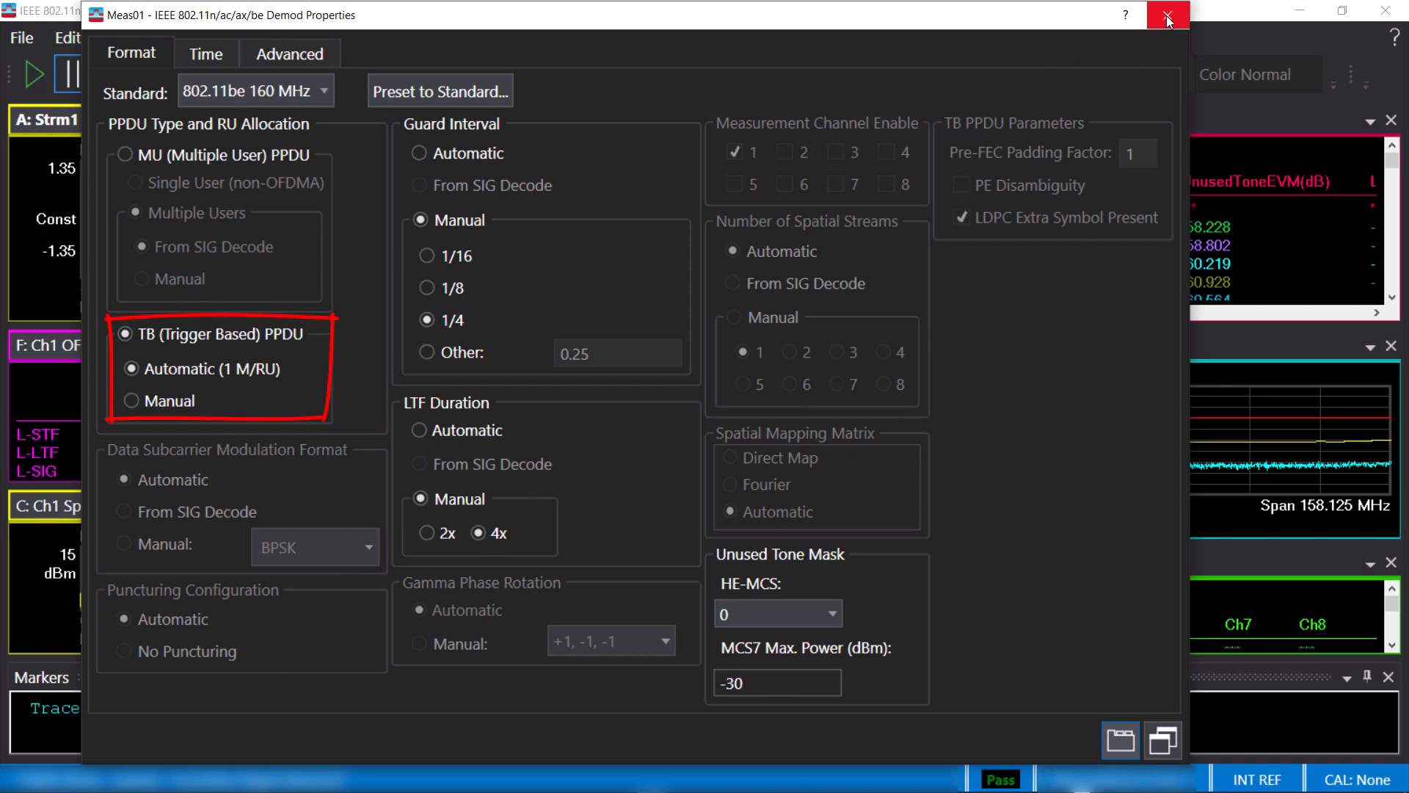
Close the Demod Properties dialog to view per-RU EVM, unused-tone EVM and in-band emission results
left_click(1167, 15)
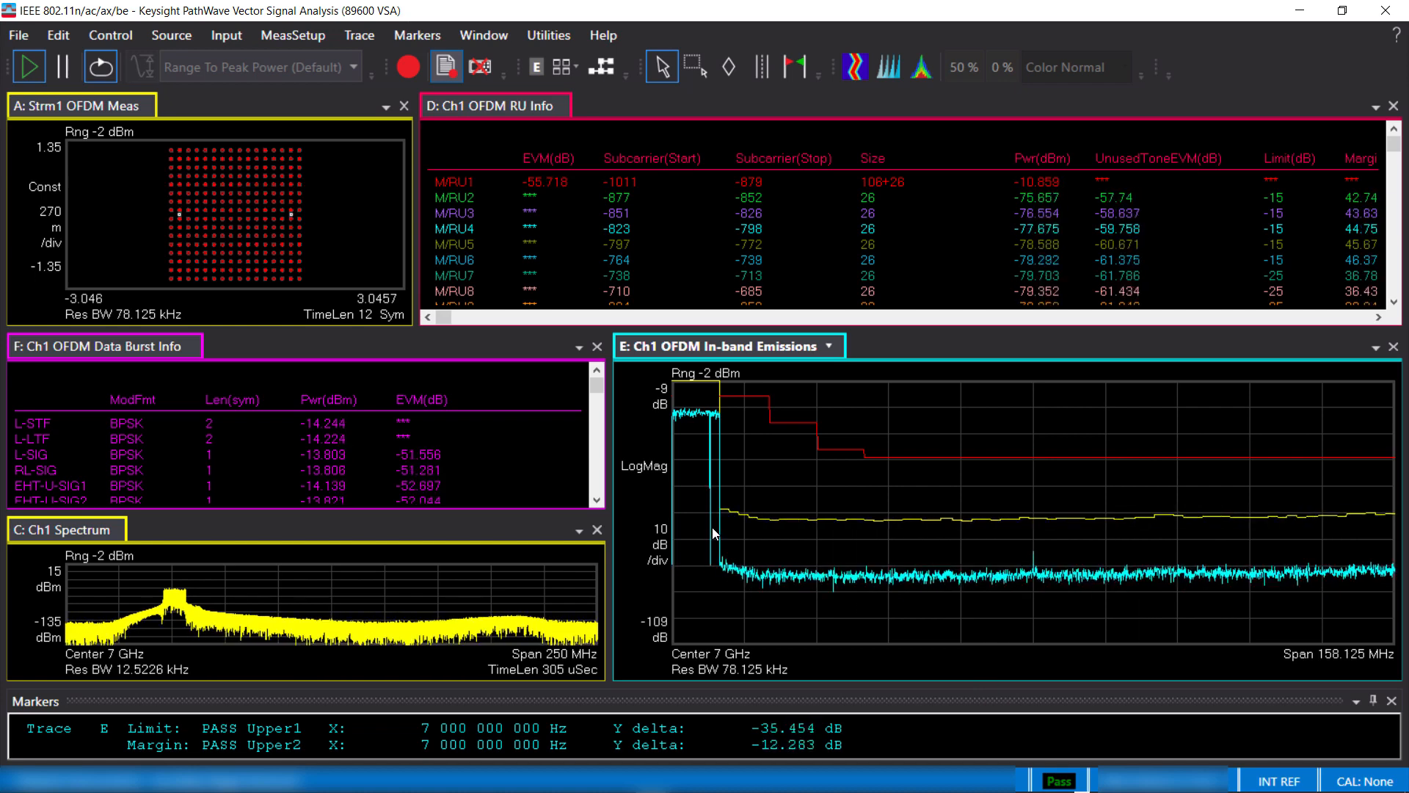